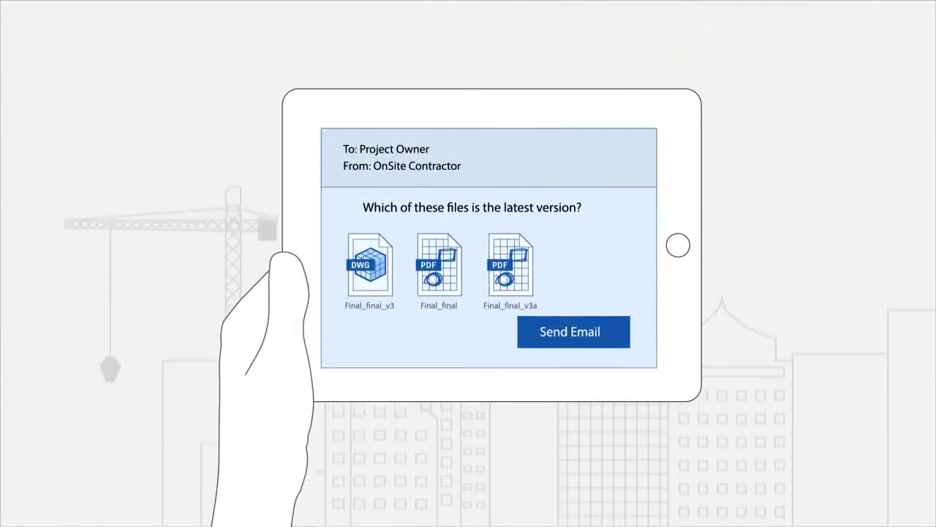
pyautogui.click(574, 332)
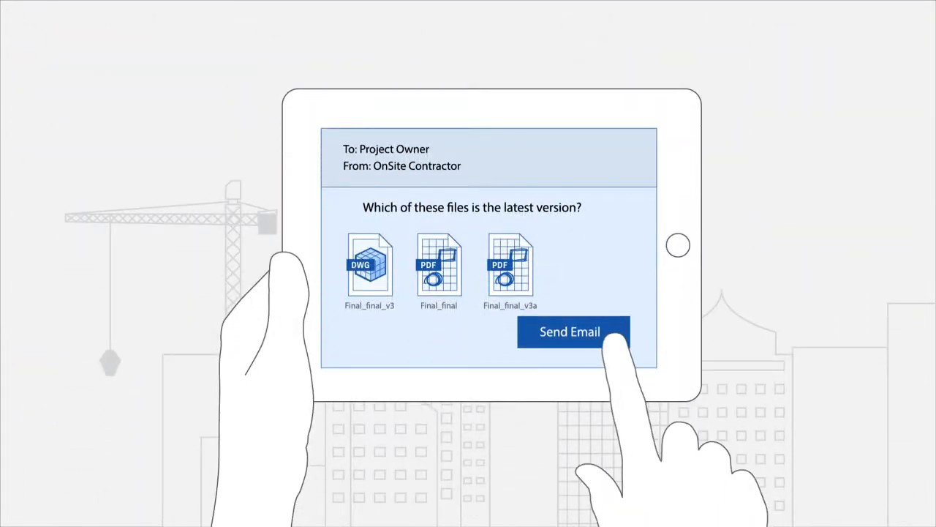
pyautogui.click(573, 331)
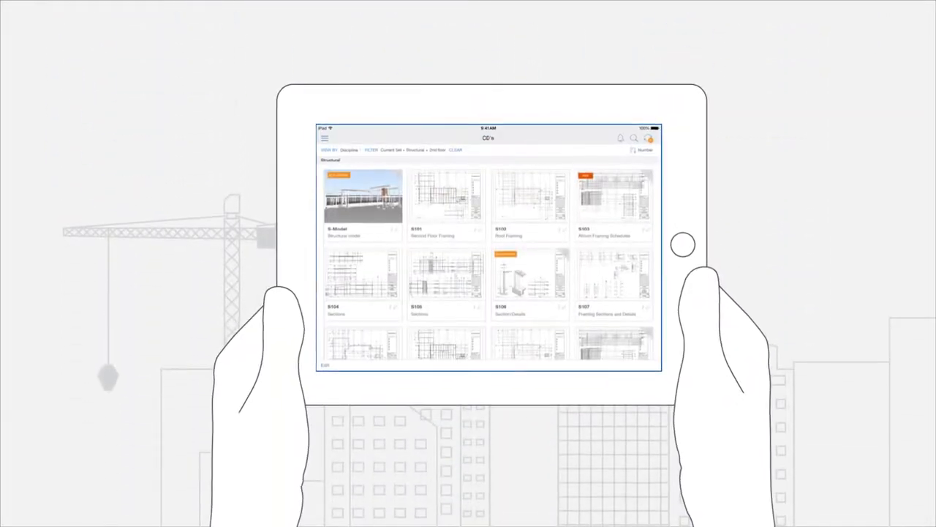